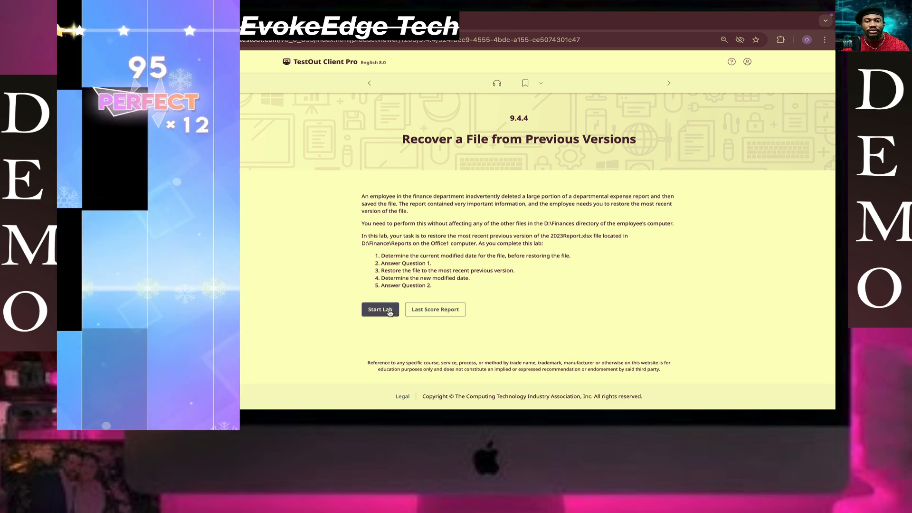
Step: Launch the 9.4.4 'Recover a File from Previous Versions' lab to reach the Office1 desktop
click(380, 308)
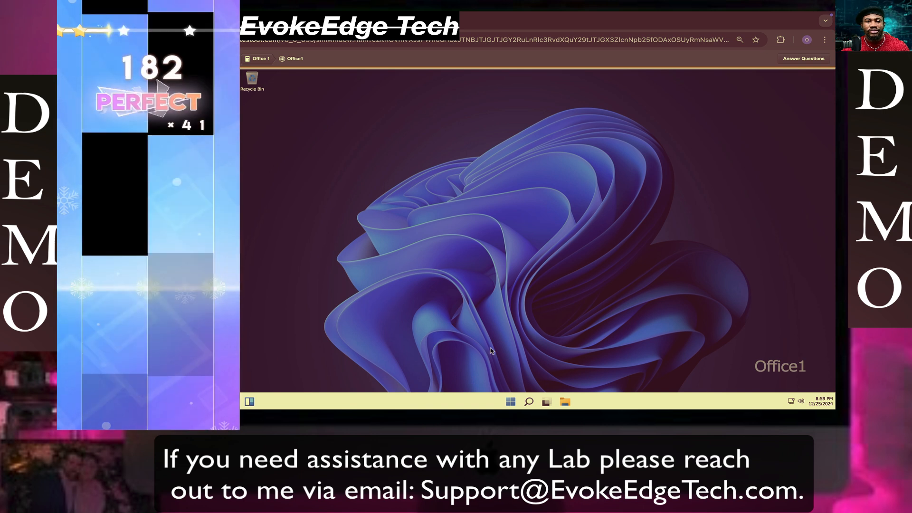
mouse_move(564, 401)
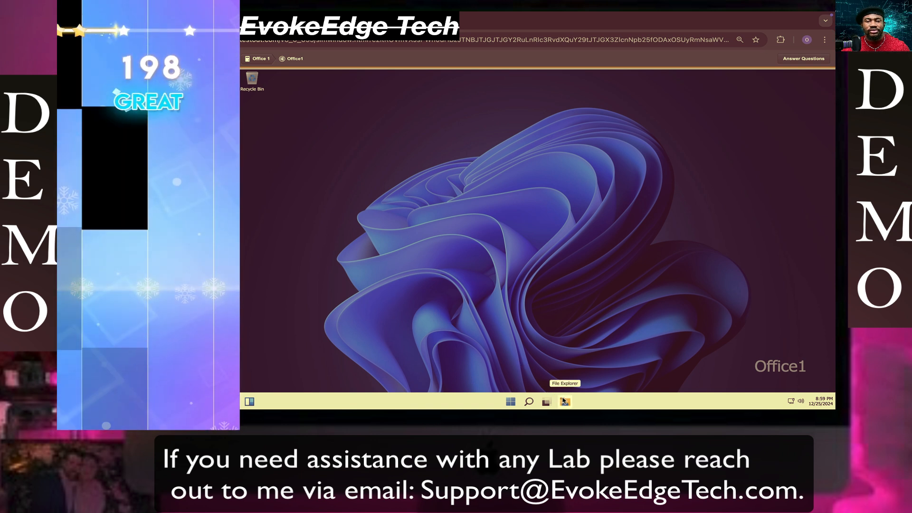
Step: Browse in File Explorer to D:\Finances\Reports and select 2023Report.xlsx
click(564, 401)
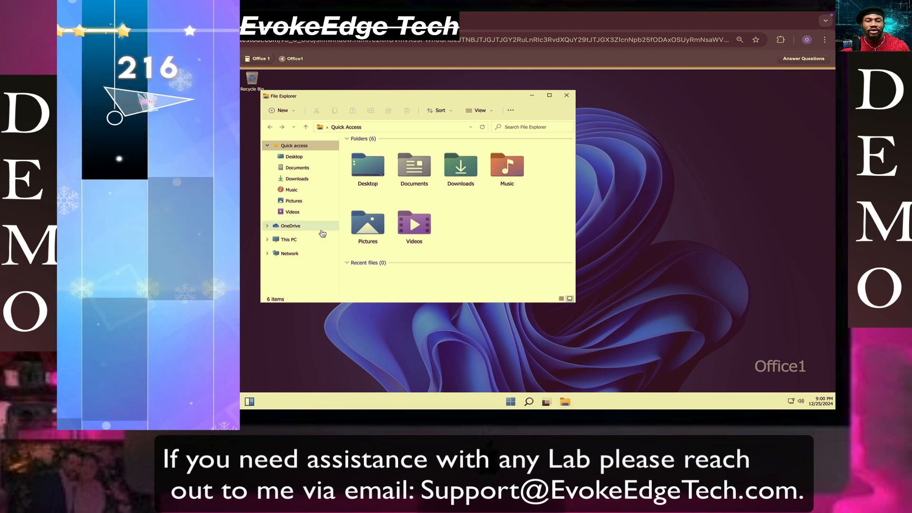
click(288, 239)
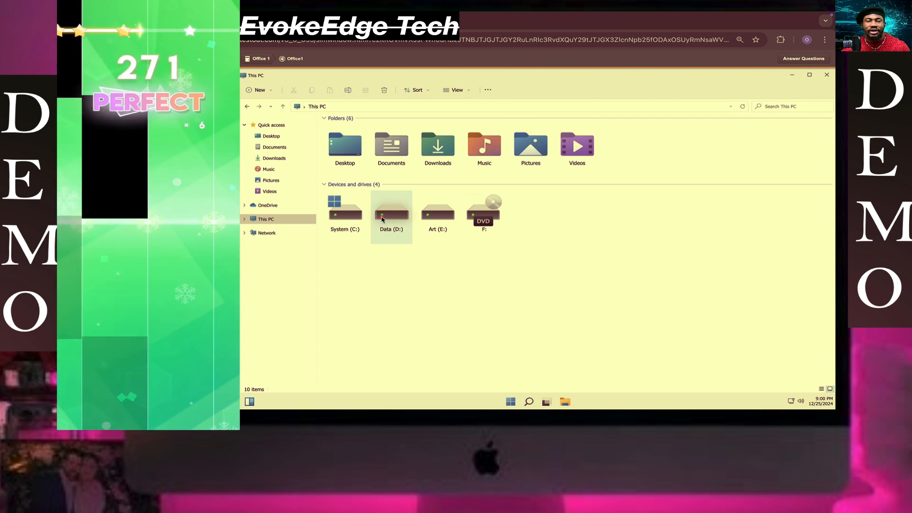
double_click(390, 213)
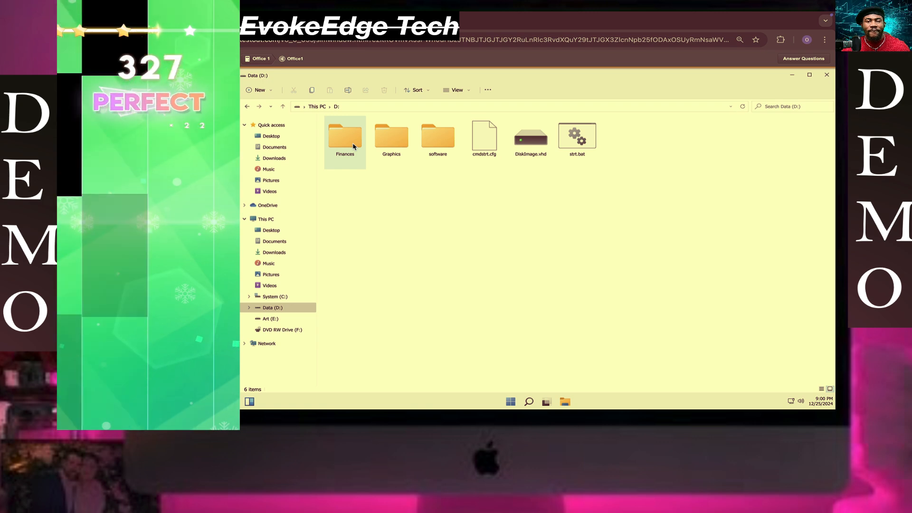
double_click(344, 137)
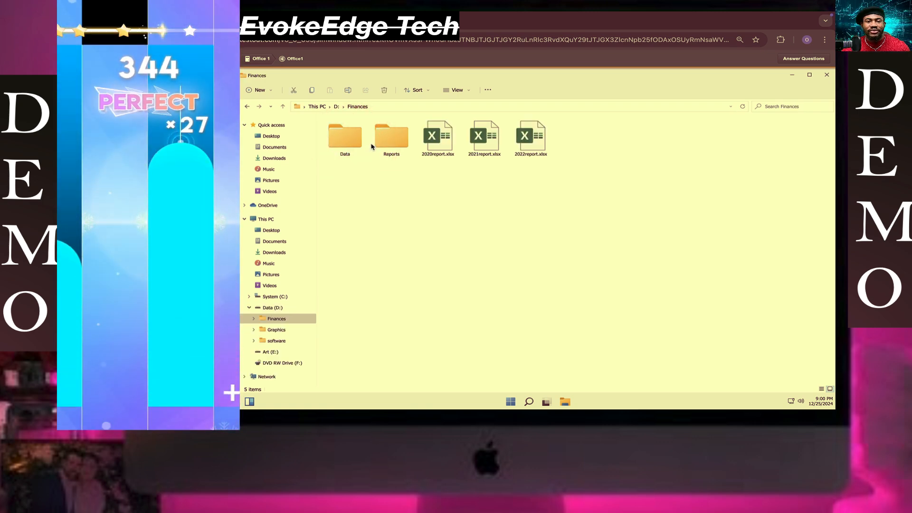
click(391, 138)
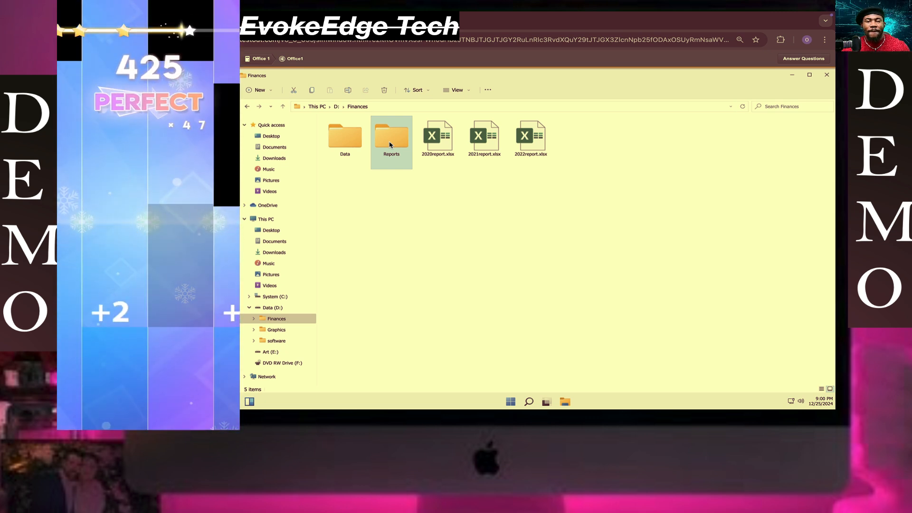
click(529, 140)
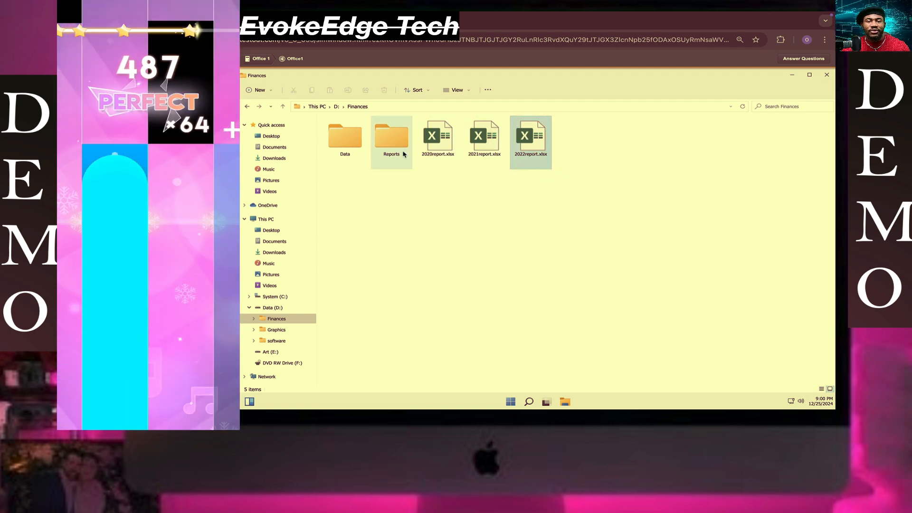
double_click(390, 137)
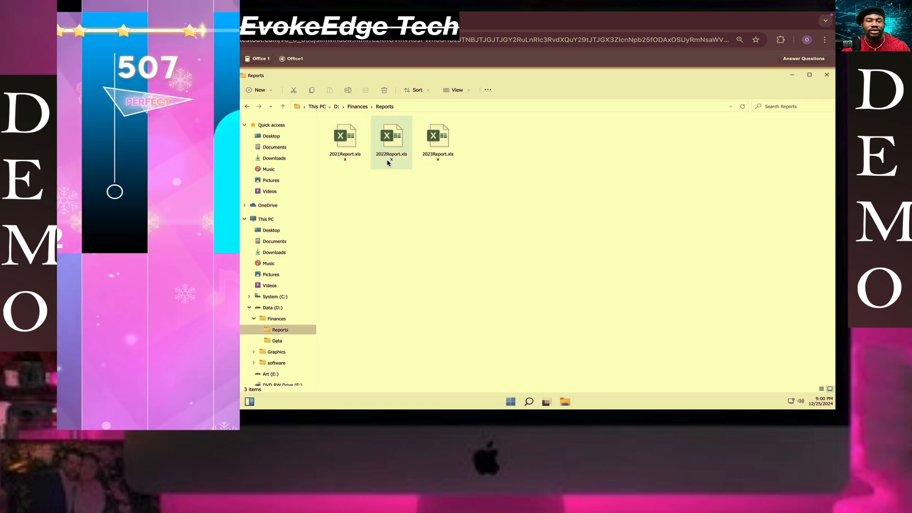
click(437, 140)
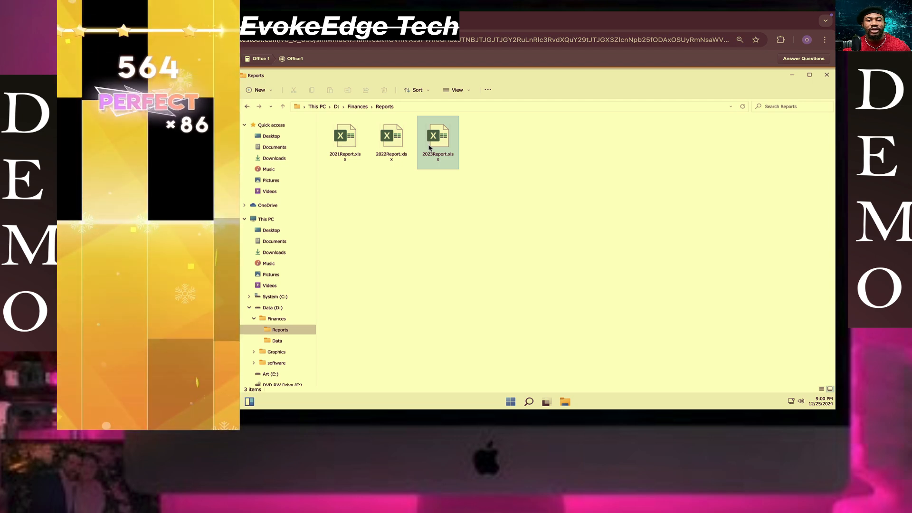
Step: Open the Properties of 2023Report.xlsx to see its modified date of December 25, 2024
right_click(437, 140)
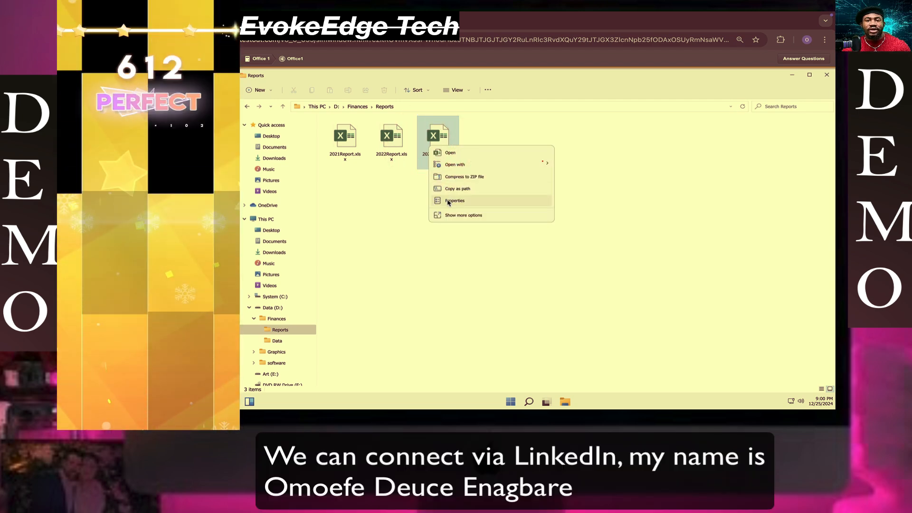
click(455, 201)
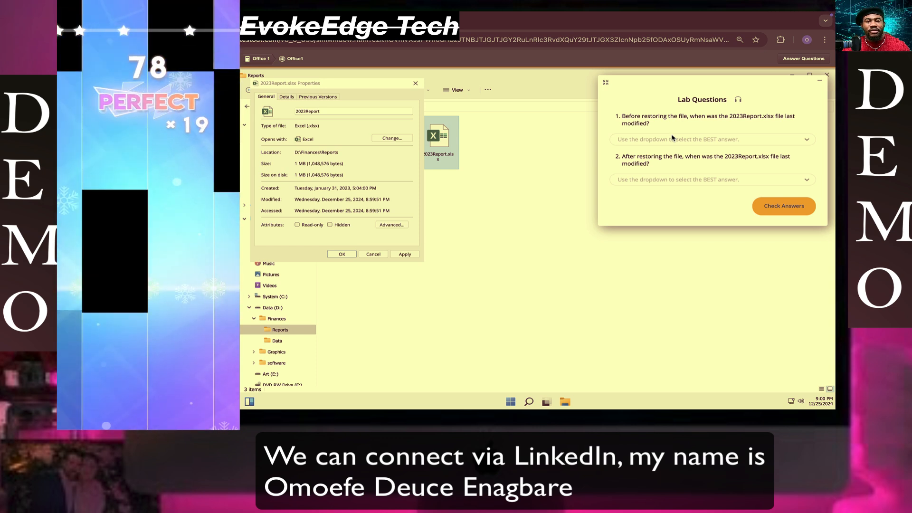
mouse_move(359, 203)
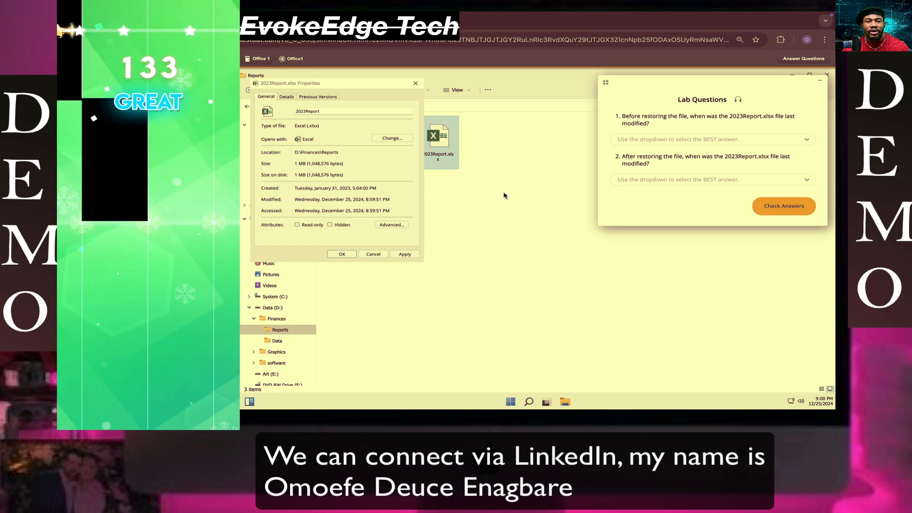
mouse_move(644, 146)
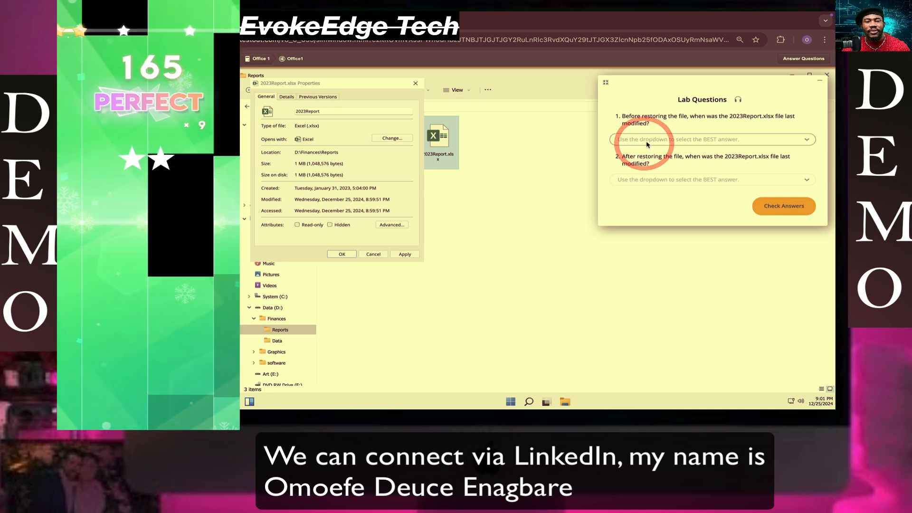
Step: Answer Question 1 with 'Today' as the file's pre-restore modified date
click(710, 139)
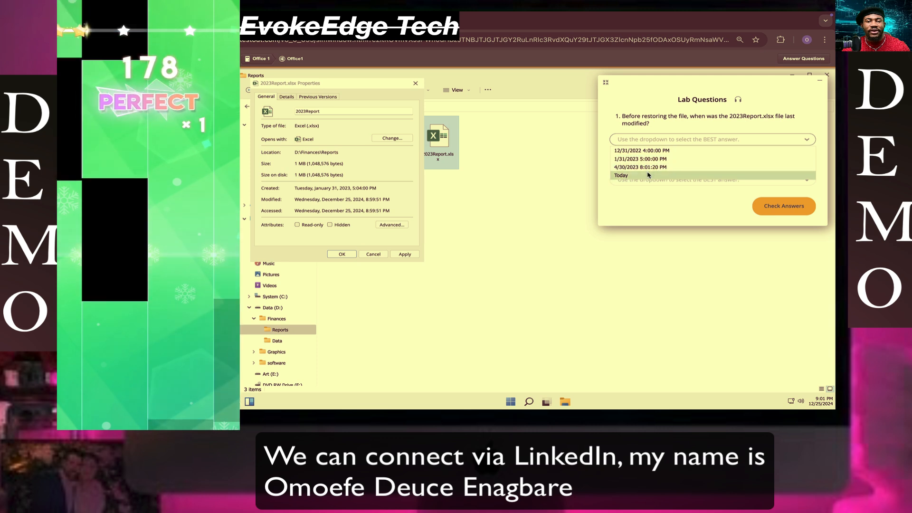
click(620, 175)
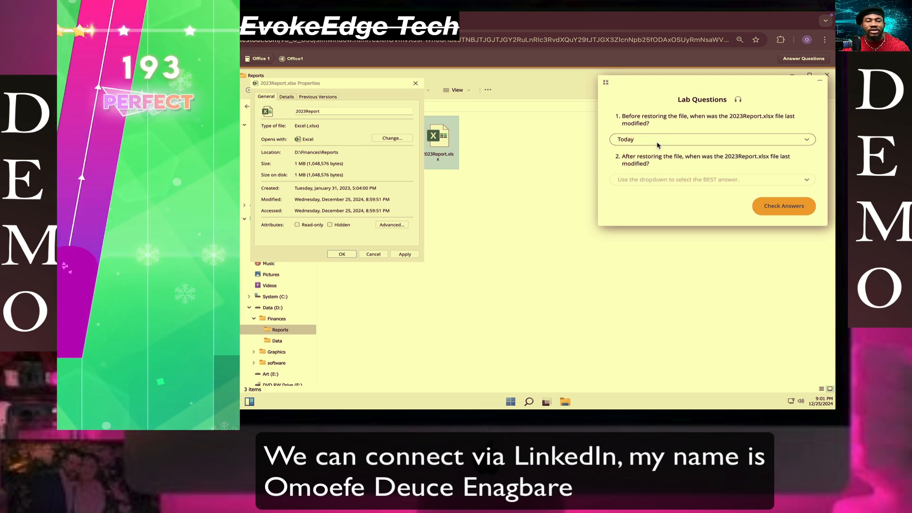
click(712, 139)
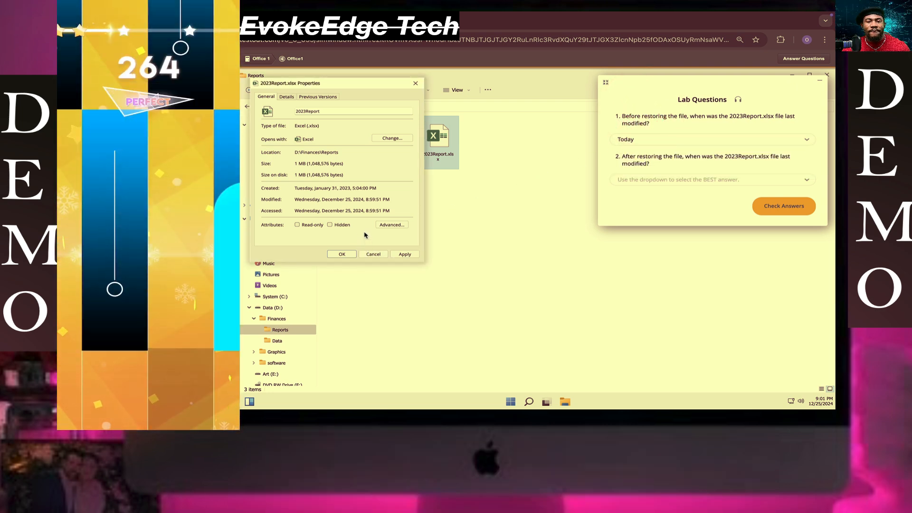
Step: Show the Previous Versions list for 2023Report.xlsx, dated 3/31/2023, 3/1/2023 and 1/31/2023
click(318, 96)
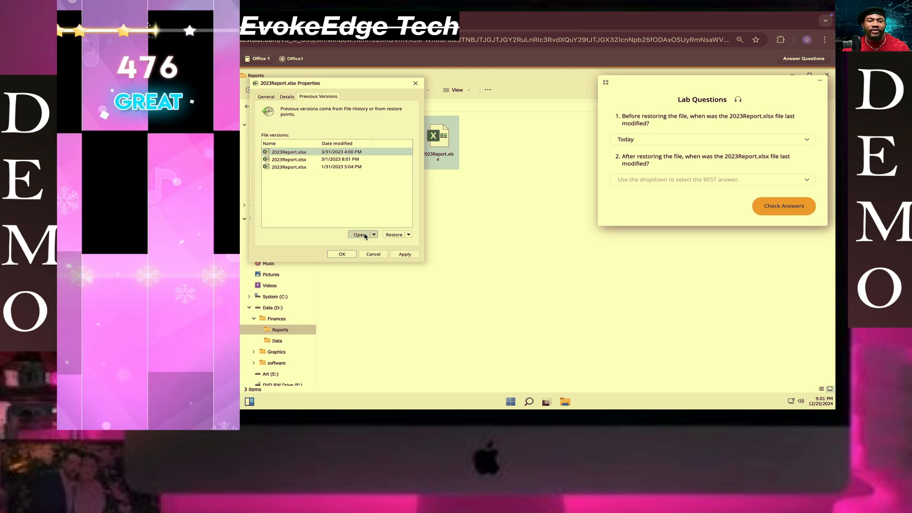
click(393, 234)
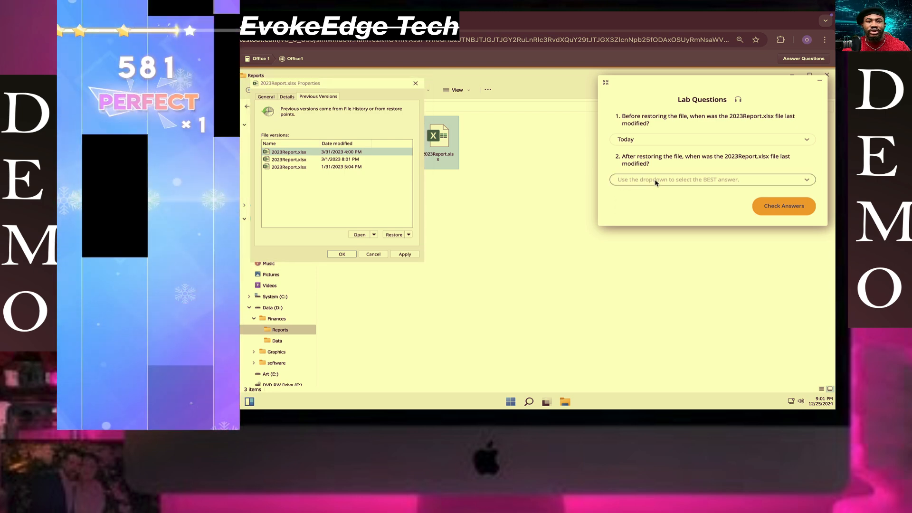
Step: Answer Question 2 with 3/31/2023 4:00:00 PM as the post-restore modified date
click(710, 179)
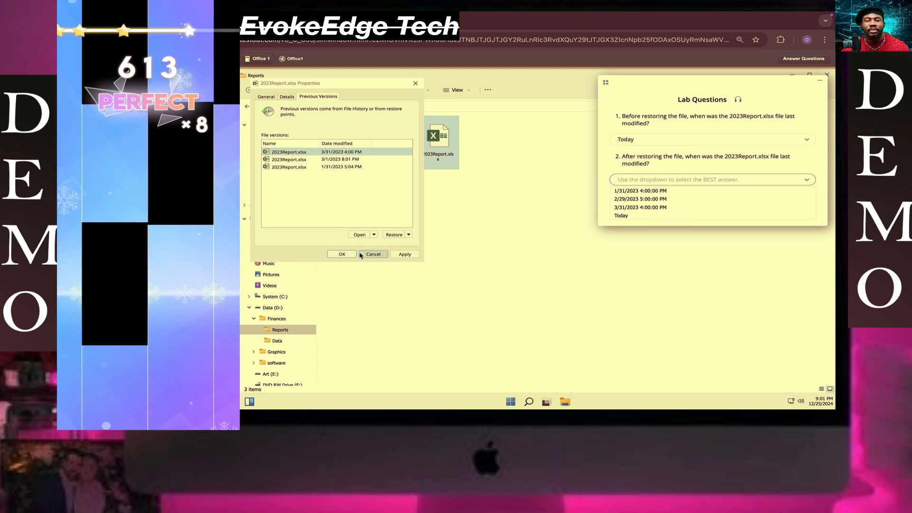
click(620, 215)
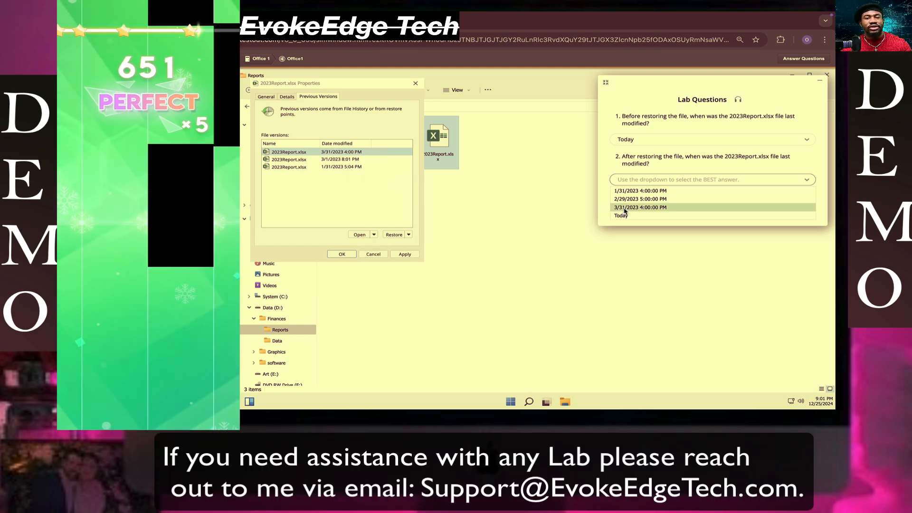
click(640, 207)
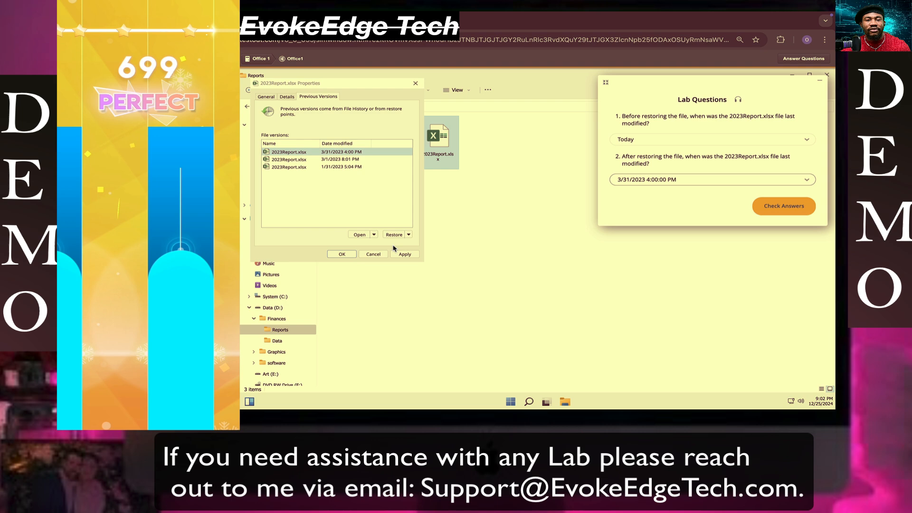
Step: Close the Properties window and submit the answers, scoring 3/3 on the Lab Report
click(341, 253)
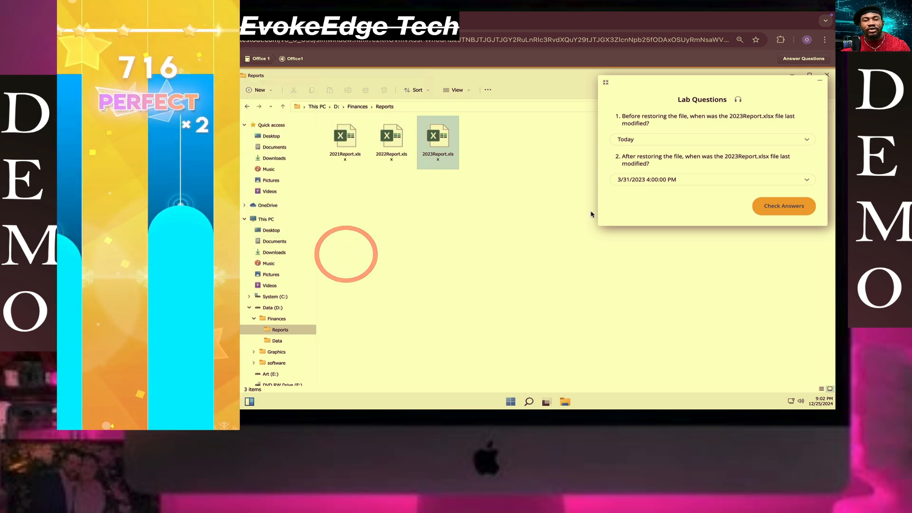
click(783, 205)
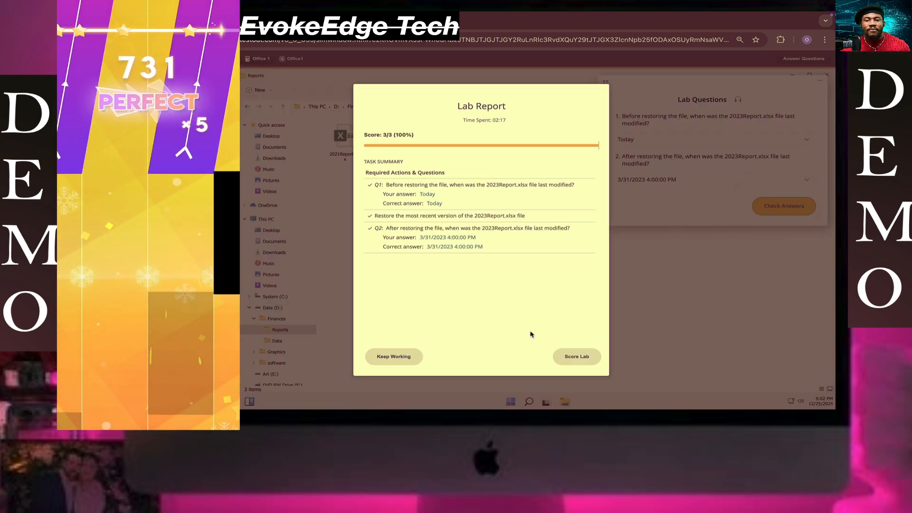